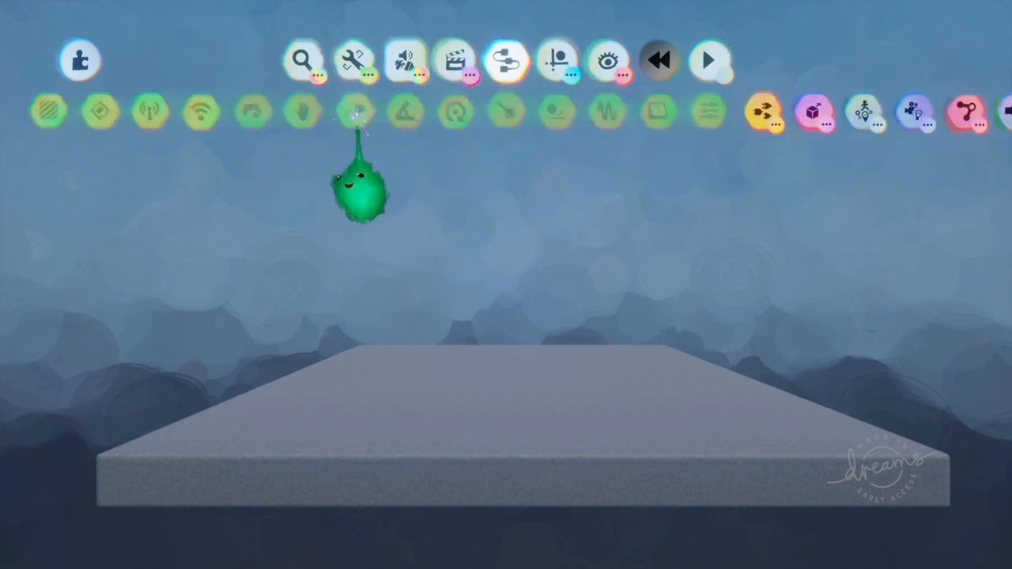
- Bring up the Gadgets menu to browse gadget categories above the empty platform
click(710, 60)
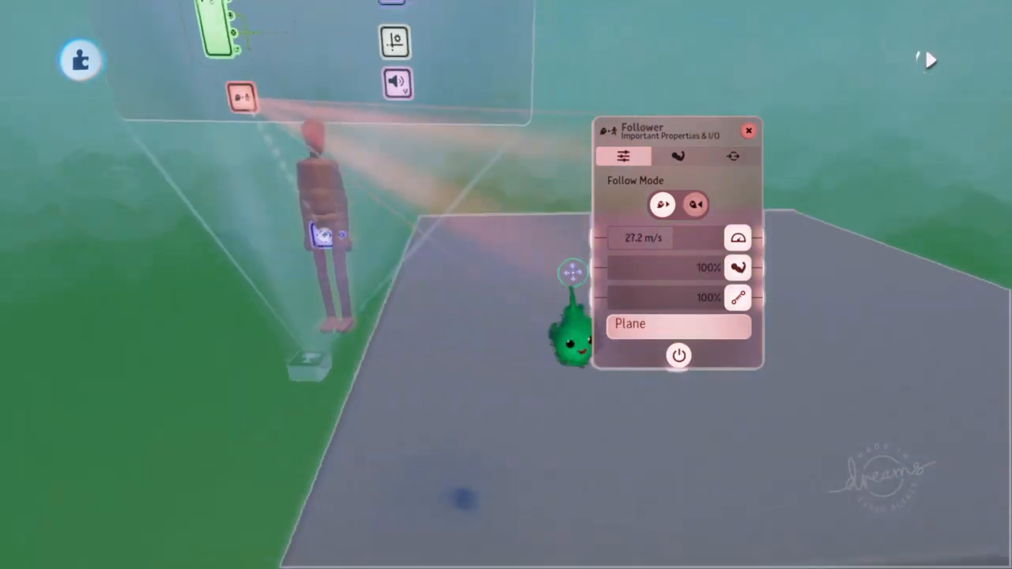
- Set the Follower's target tag to Plane at 27.2 m/s, 100% strength and range
click(677, 156)
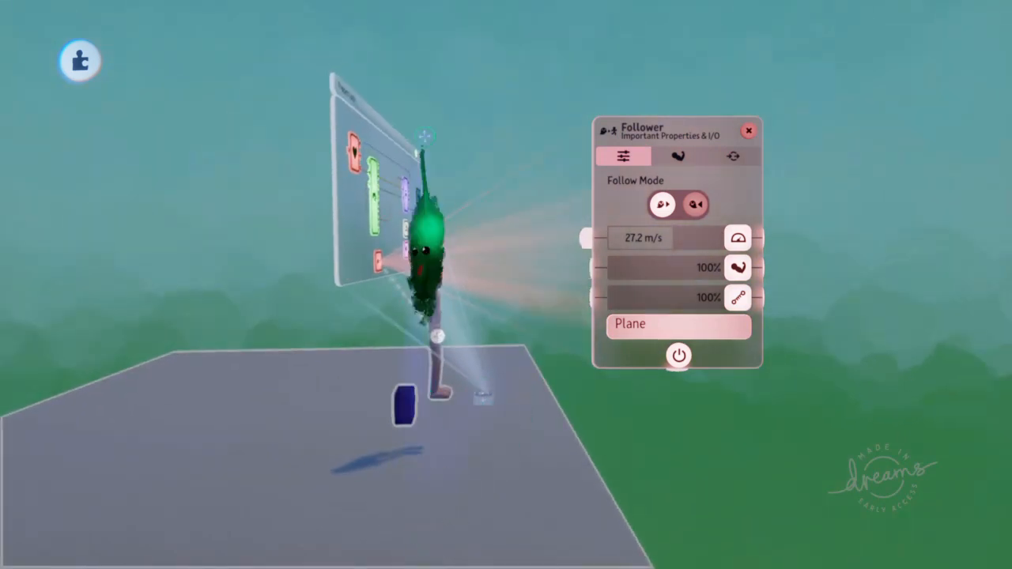
- Name the small object's tag Plane so the Follower can track it
click(678, 156)
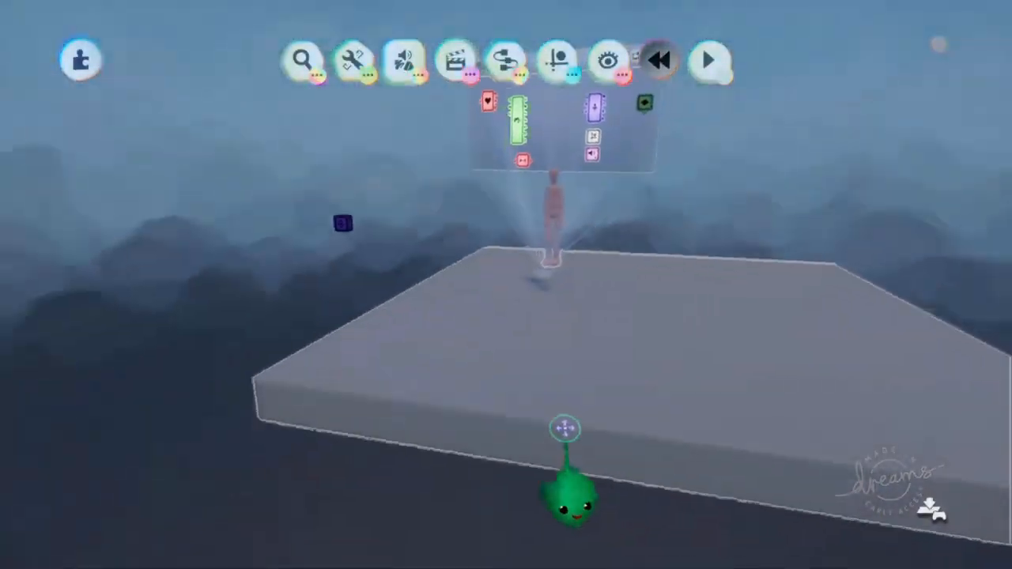
- Start a test play of "My Creation – 2/11/2019" from the toolbar
click(506, 59)
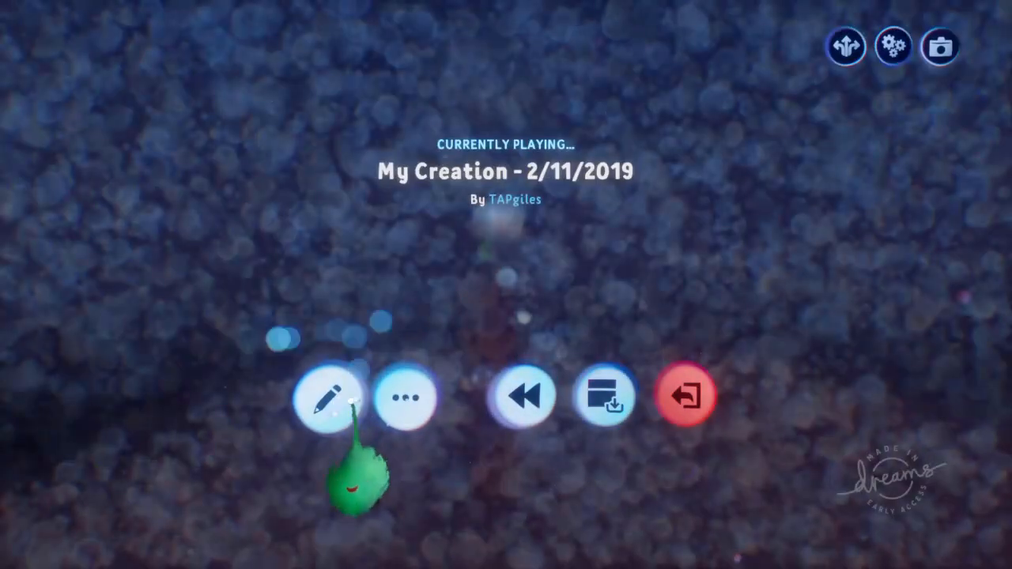
- Choose Edit from the pause menu to return to edit mode
click(328, 396)
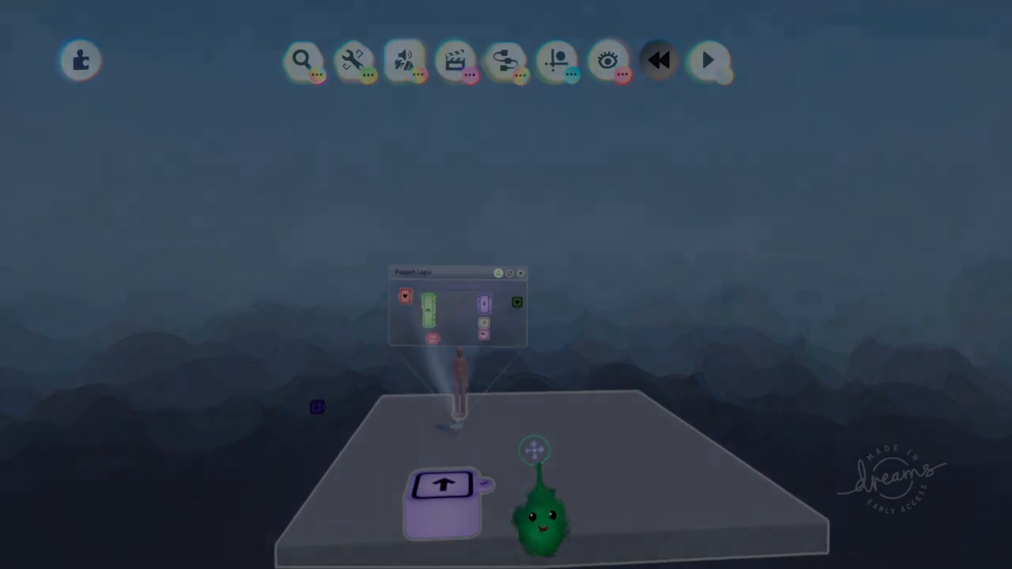